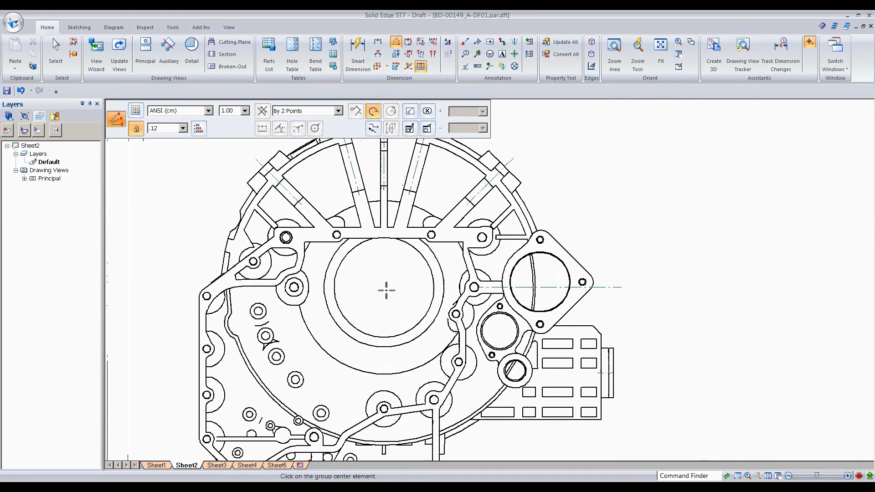
Pick the central bore centre on Sheet2 as the angular dimension origin.
left_click(384, 291)
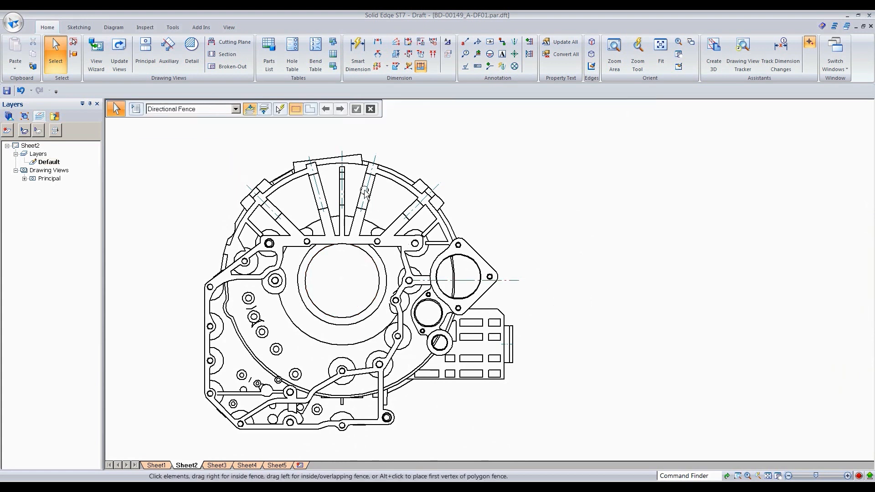
mouse_move(395, 41)
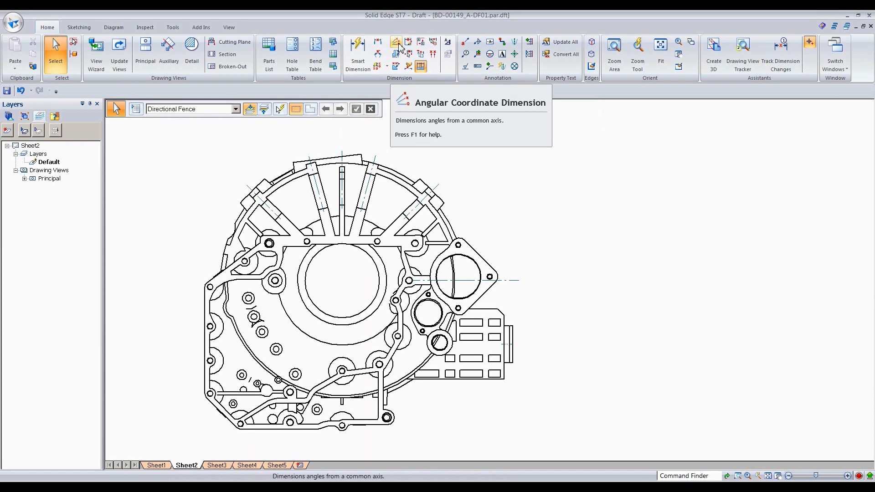
Activate the Angular Coordinate Dimension command on Sheet2.
left_click(396, 41)
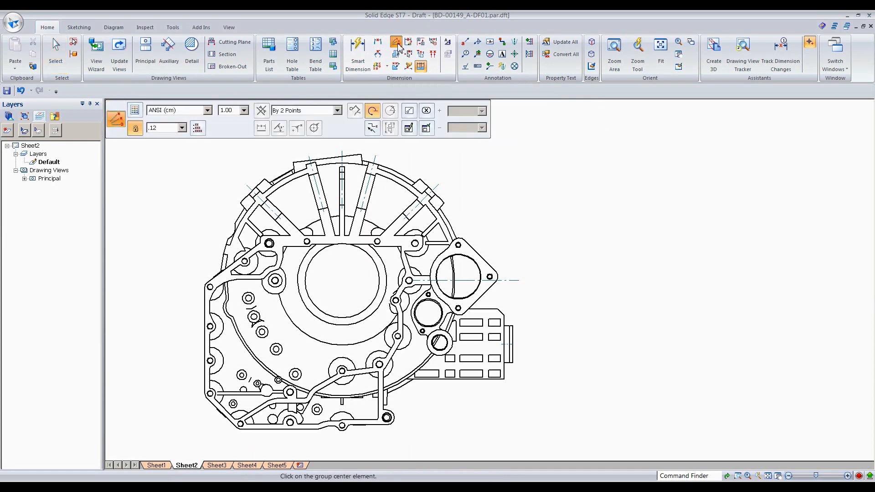
mouse_move(372, 110)
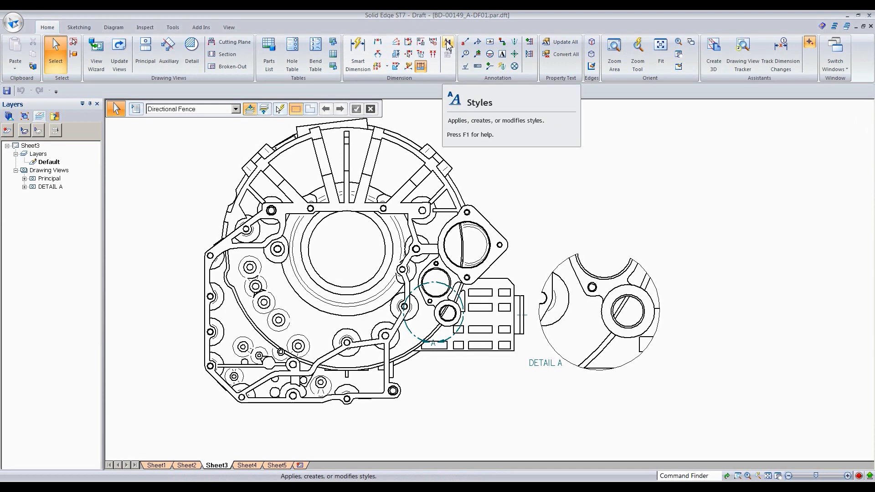
left_click(447, 42)
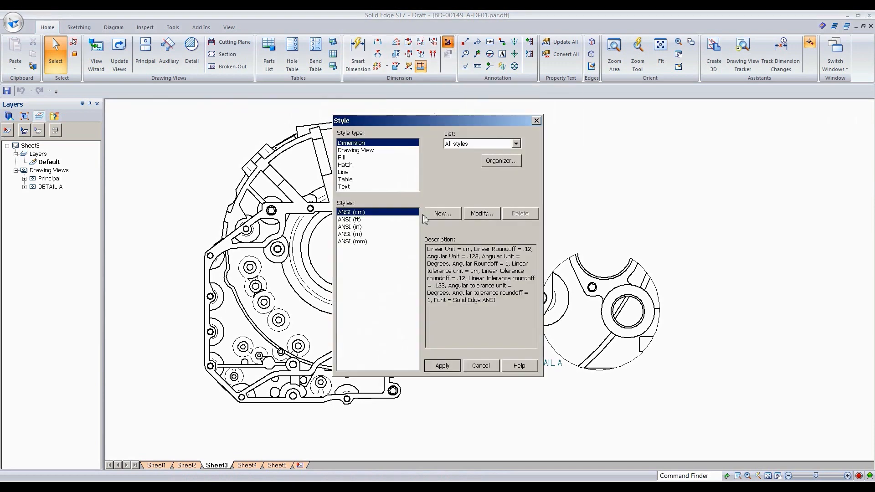
mouse_move(461, 213)
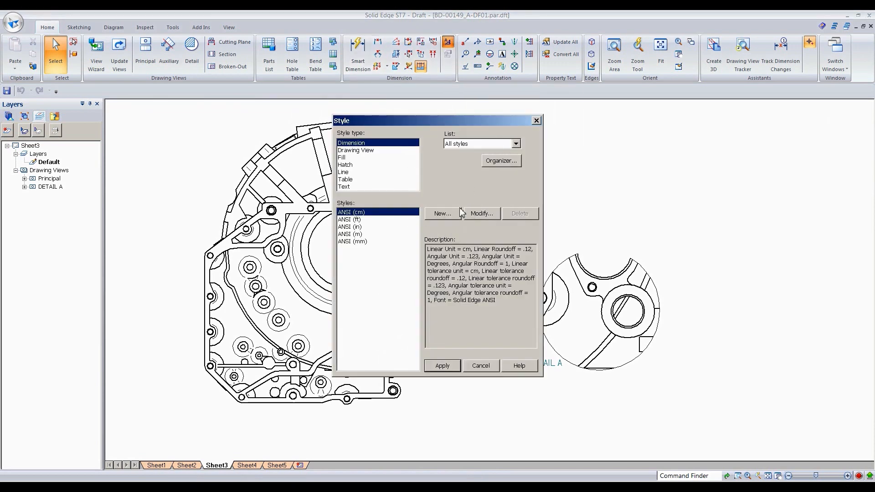
left_click(482, 214)
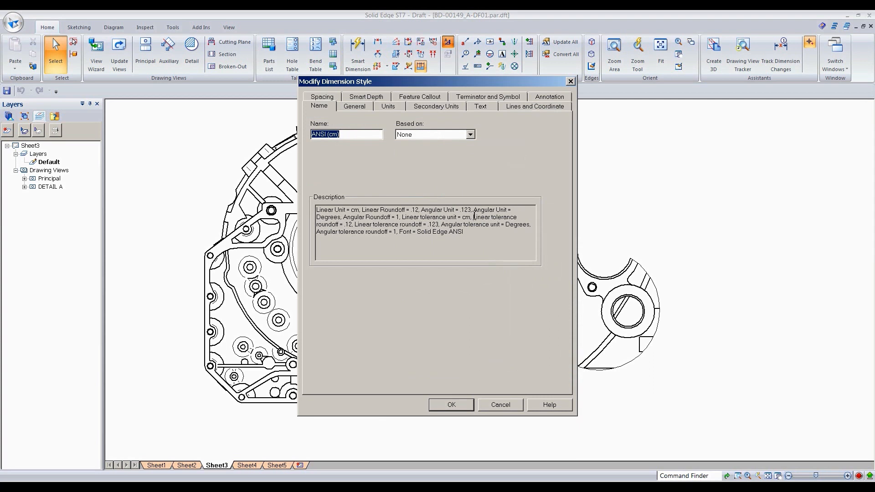
mouse_move(525, 112)
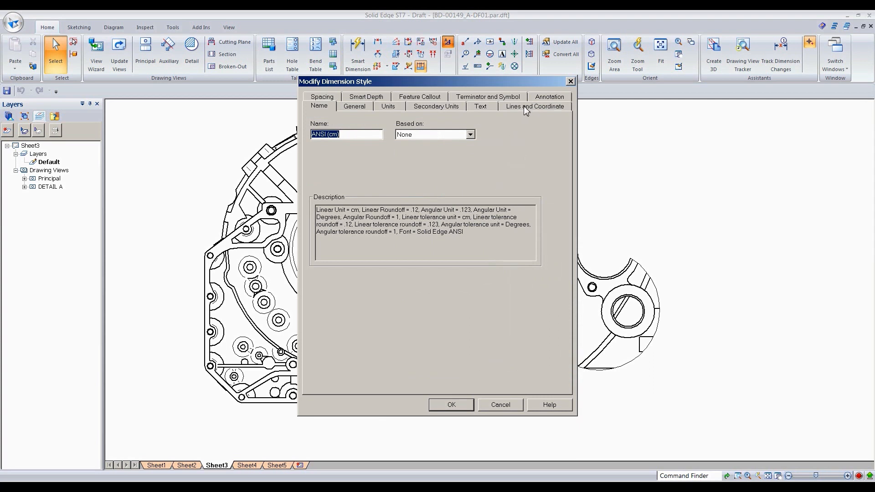
left_click(534, 106)
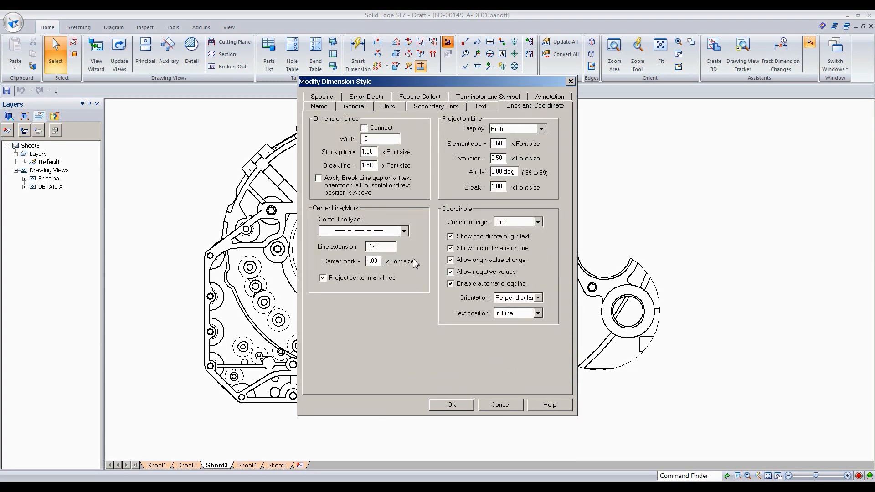
left_click(451, 284)
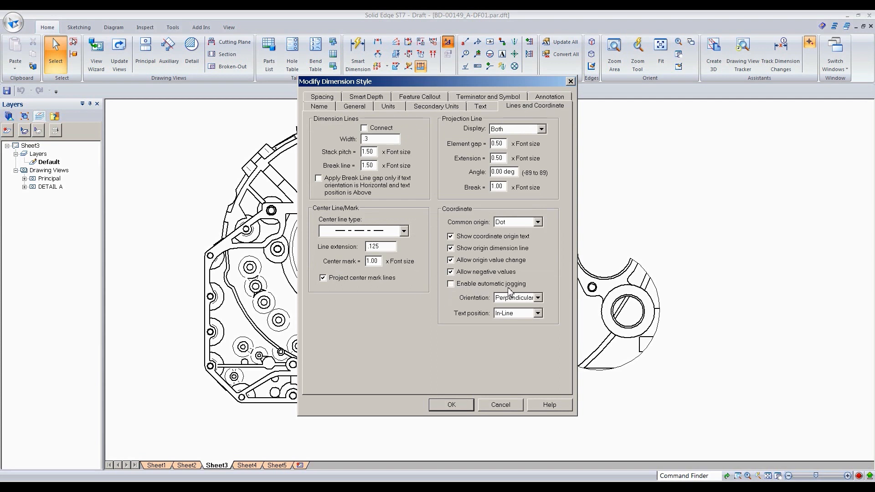
left_click(450, 283)
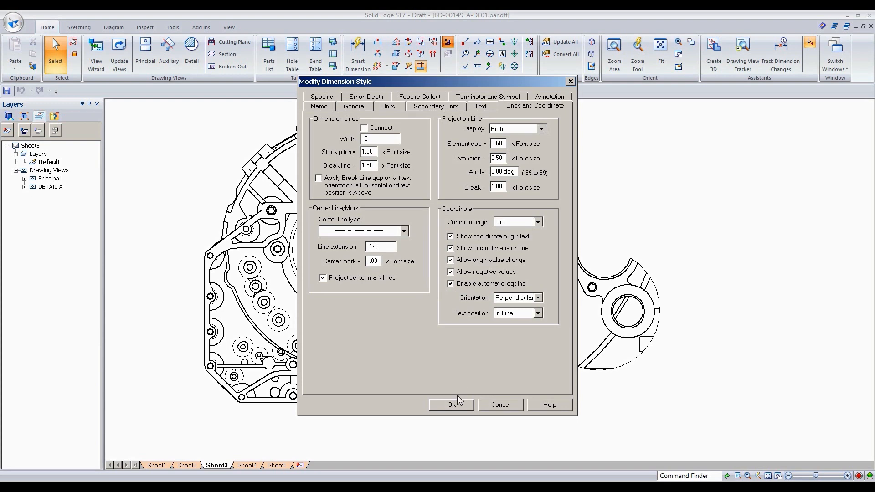
left_click(452, 404)
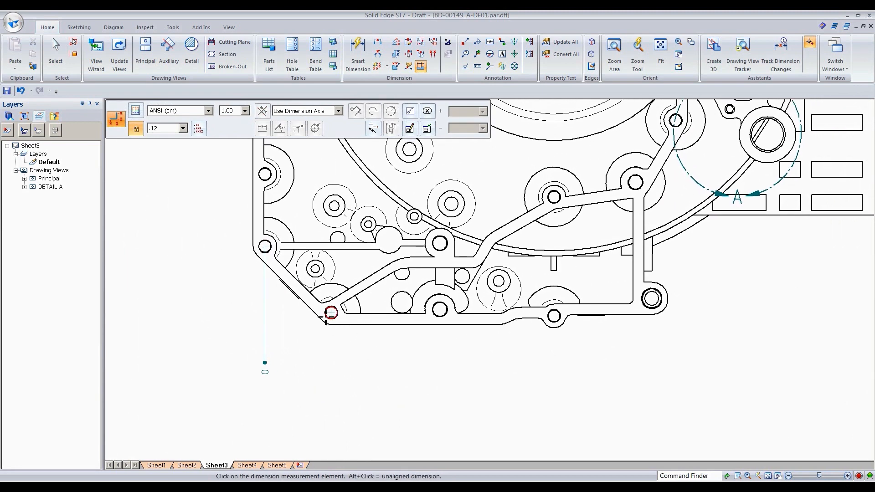
Place coordinate dimensions 0 through 35.6 on the lower-left, inner, central, bottom and upper holes.
left_click(315, 268)
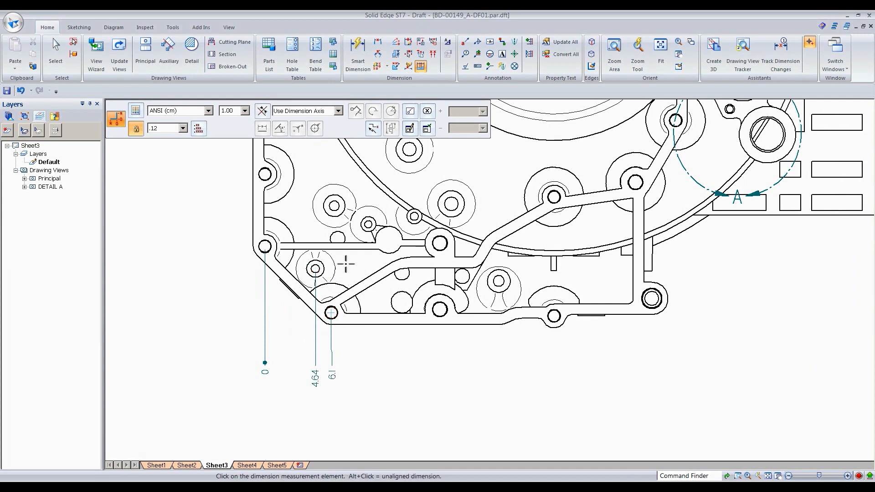
left_click(333, 206)
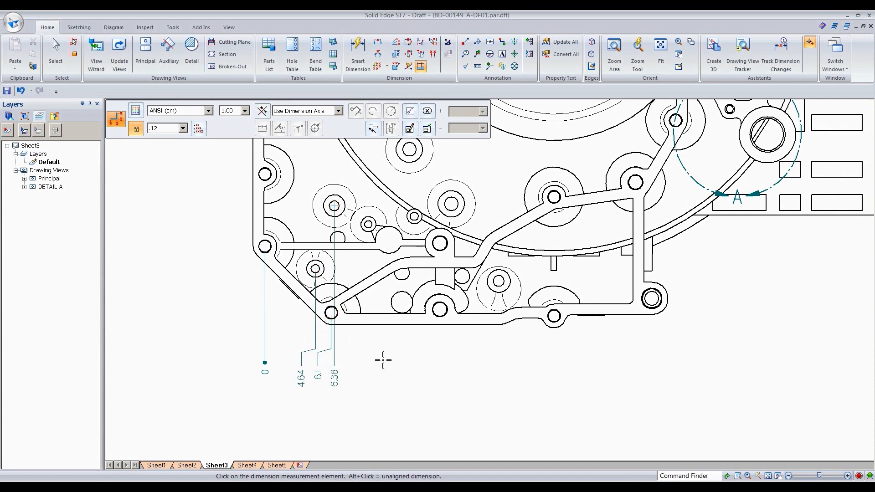
left_click(372, 238)
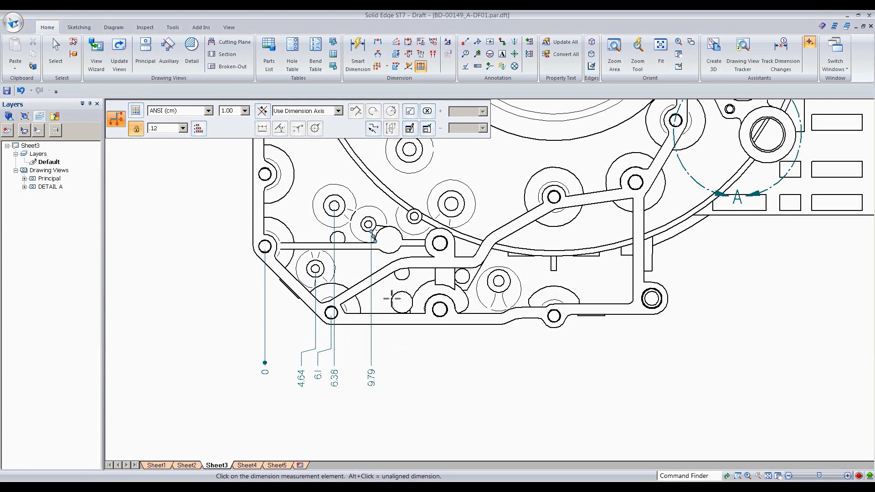
left_click(414, 215)
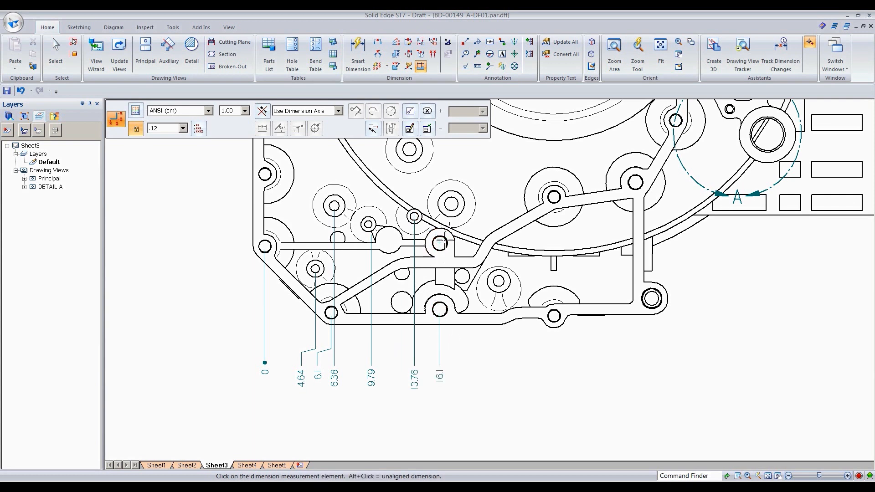
left_click(496, 284)
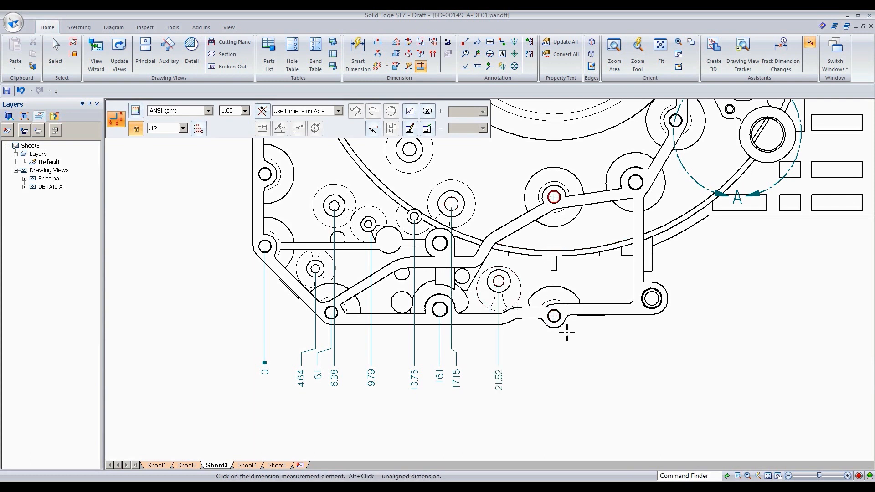
left_click(651, 296)
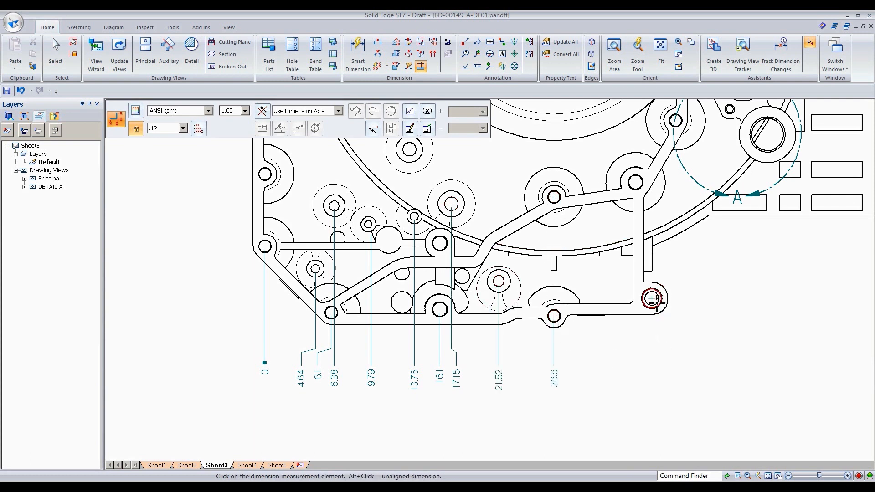
left_click(649, 298)
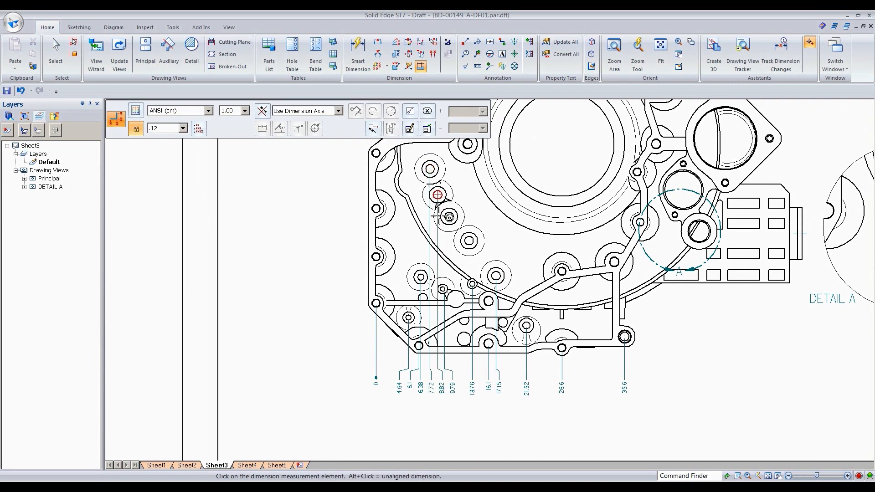
left_click(448, 229)
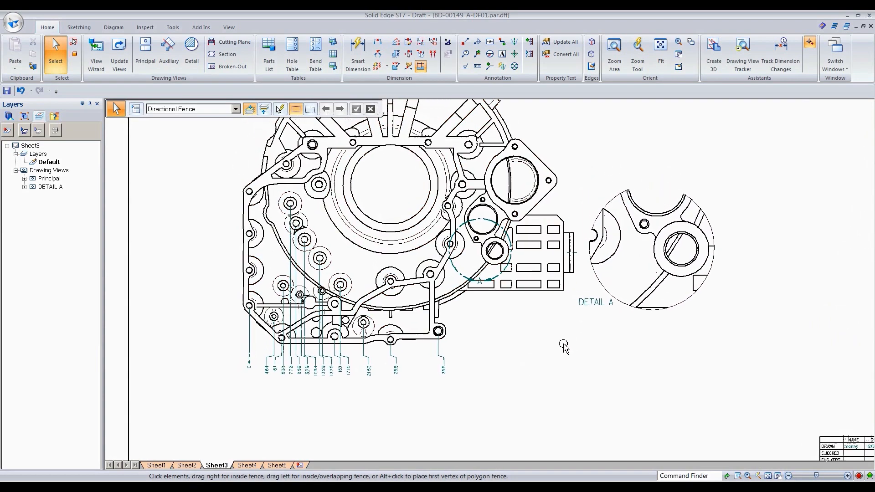
left_click(387, 66)
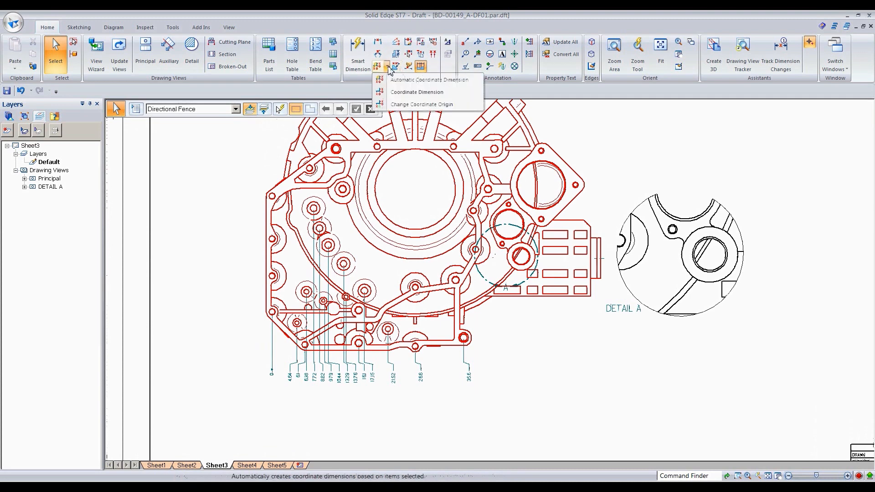
mouse_move(416, 91)
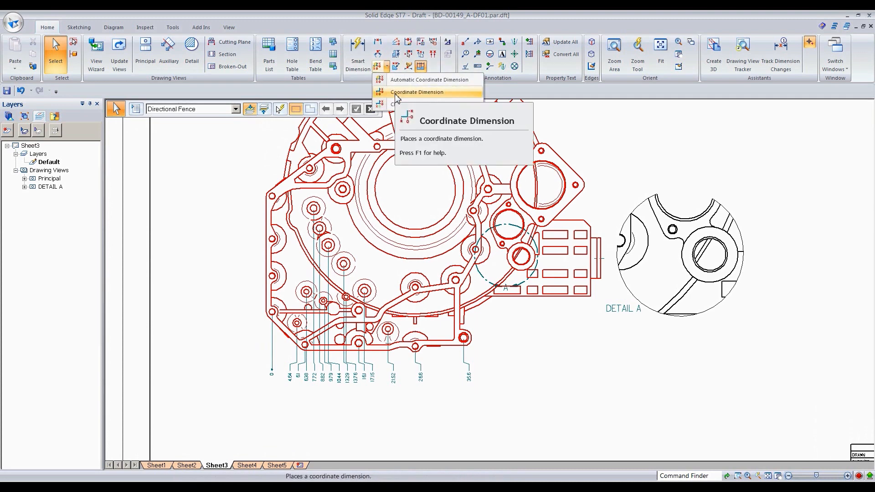
left_click(416, 92)
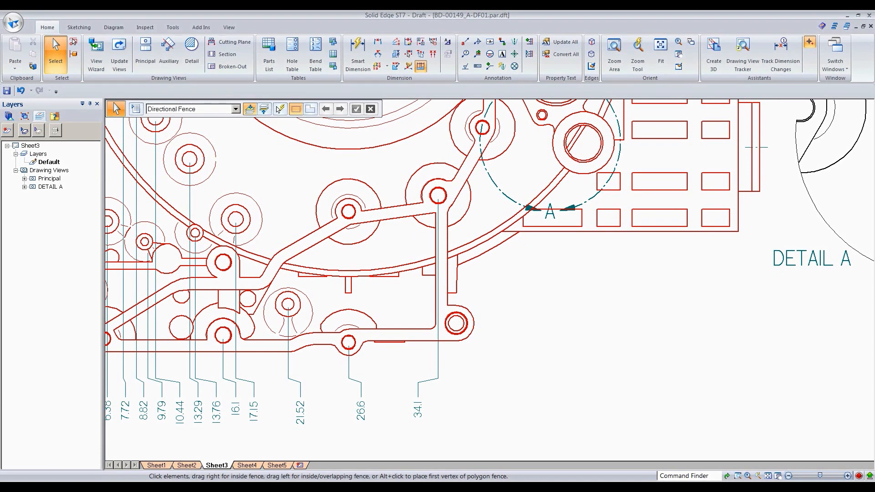
mouse_move(394, 235)
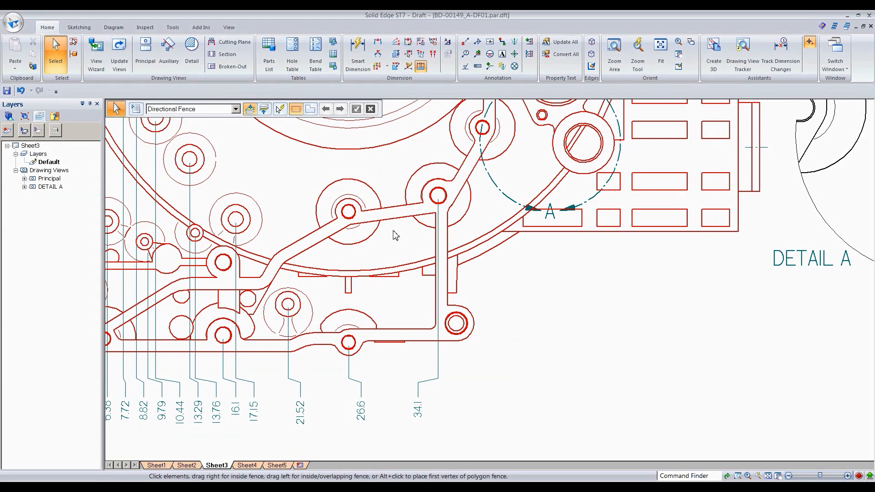
Start Automatic Coordinate Dimension from the Coordinate Dimension drop-down.
left_click(386, 70)
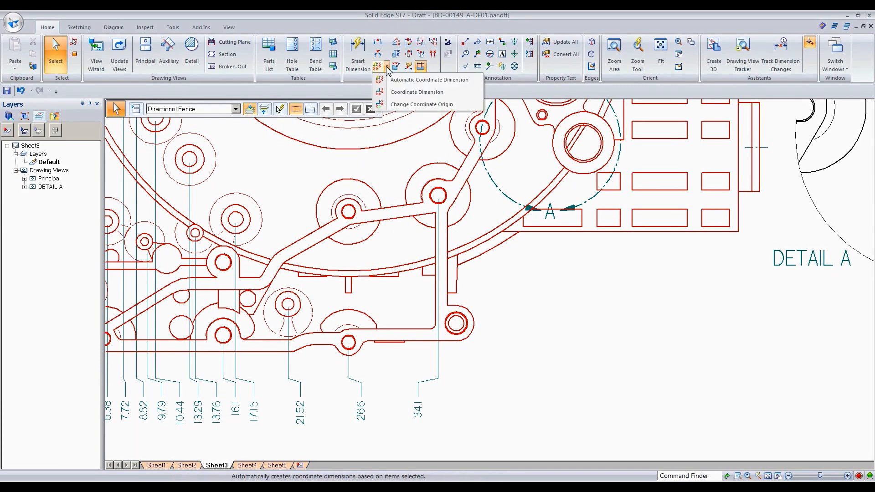
left_click(430, 79)
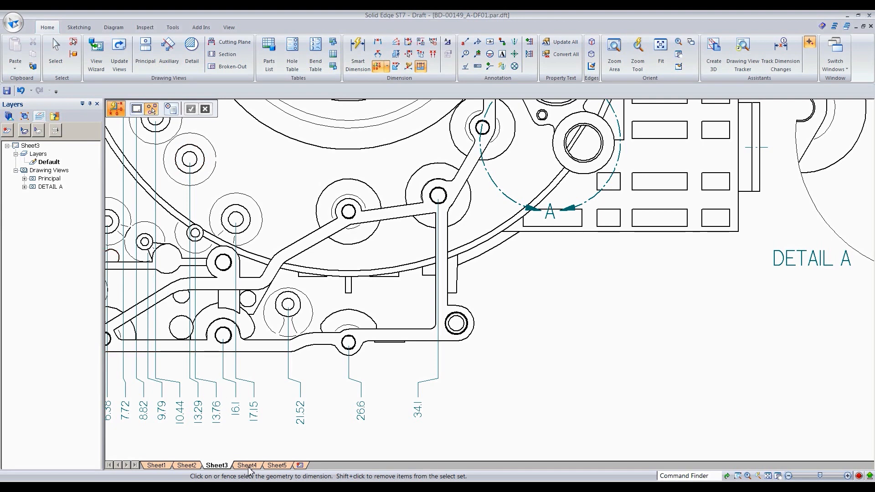
On Sheet4, start Automatic Coordinate Dimension with keypoints limited to circle center points.
left_click(247, 465)
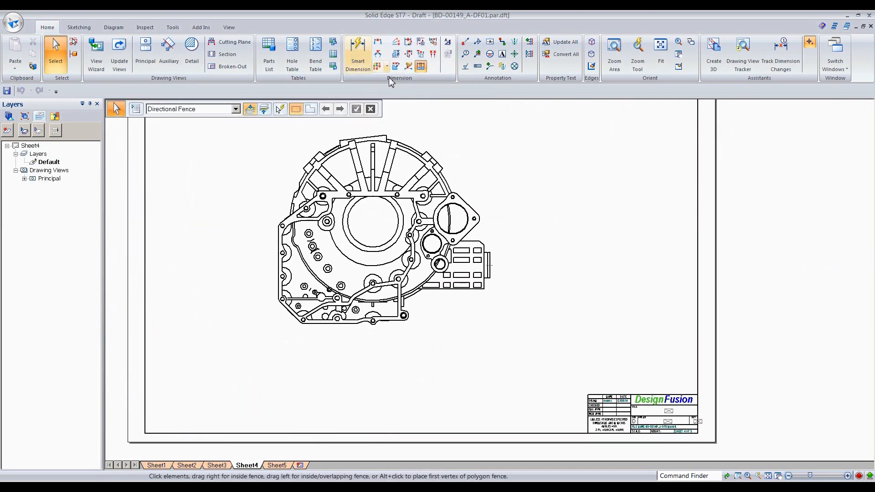
left_click(385, 67)
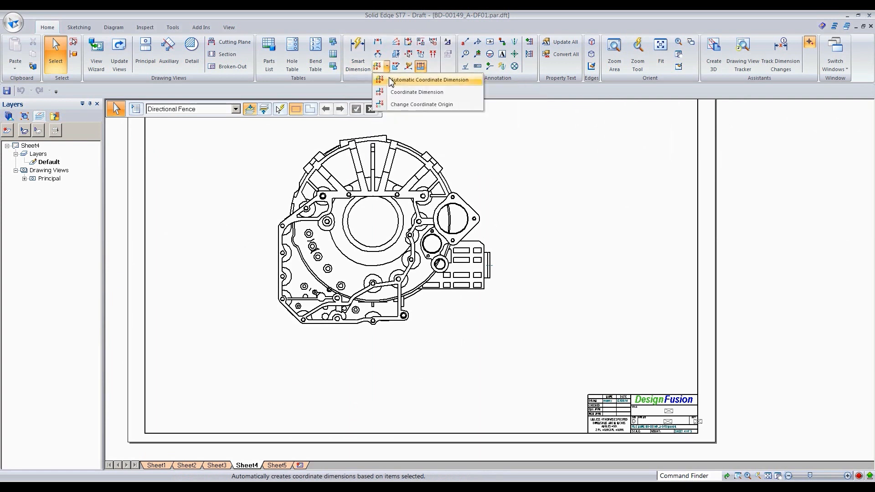
left_click(430, 79)
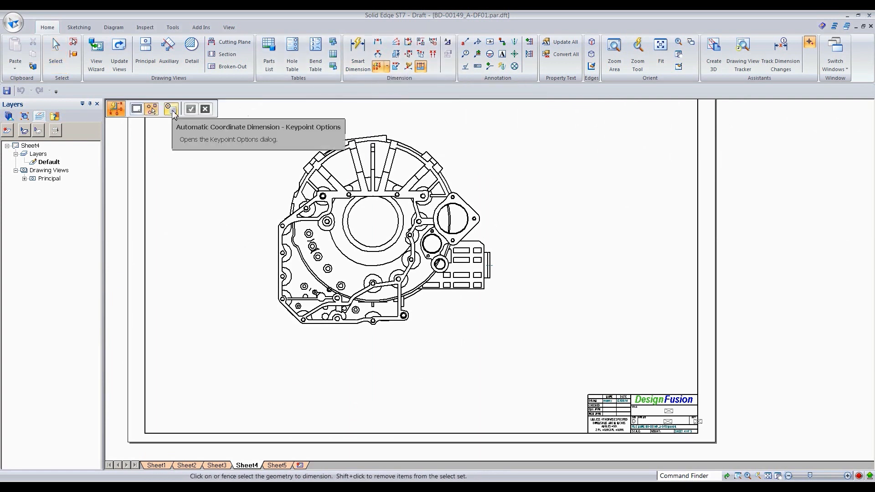
left_click(170, 109)
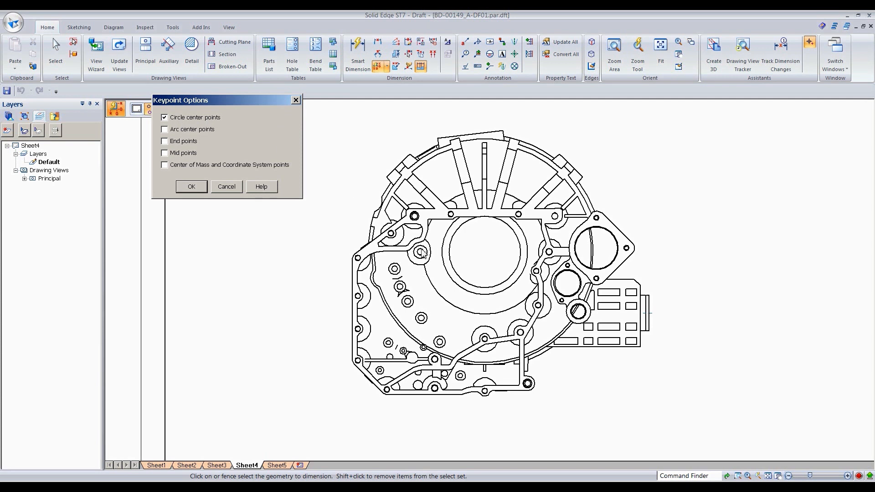
mouse_move(409, 283)
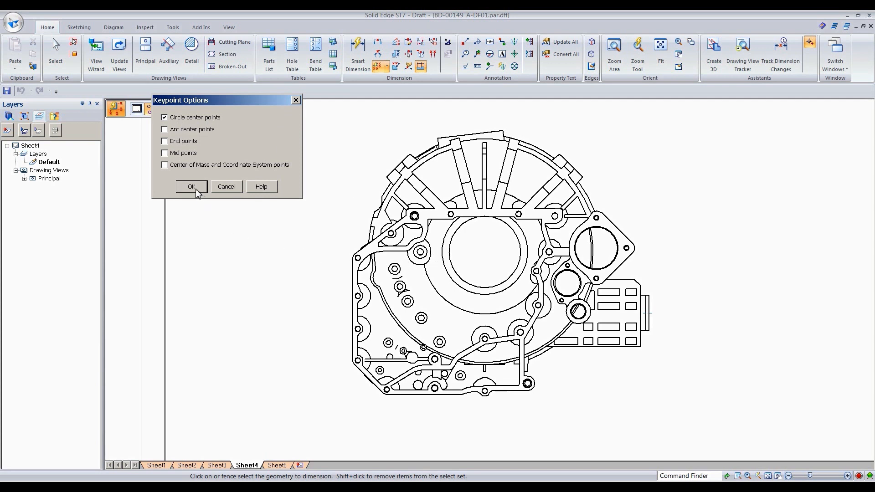
left_click(191, 186)
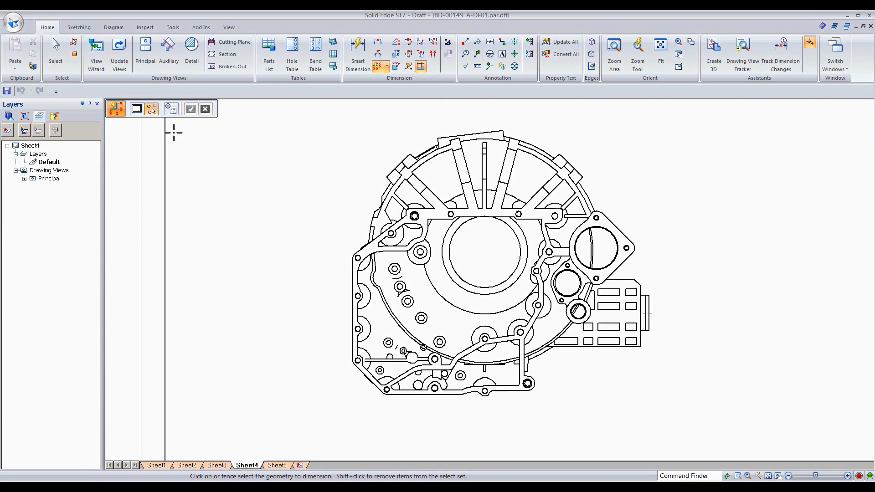
mouse_move(137, 109)
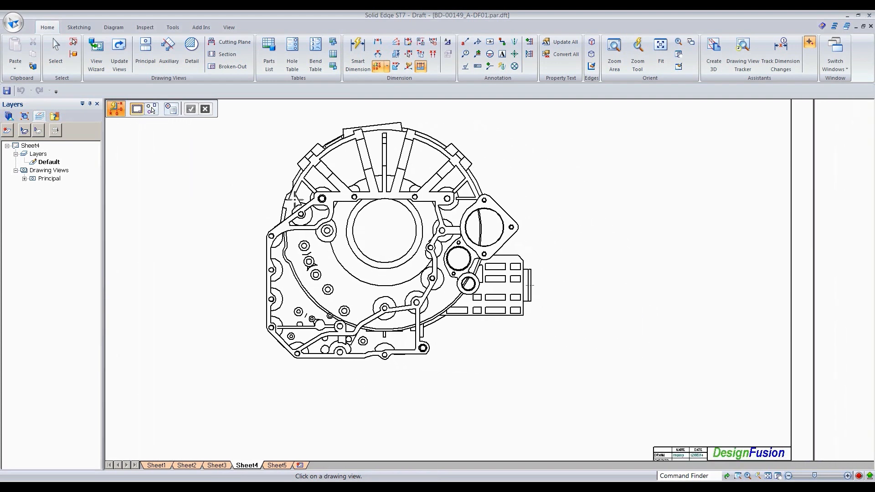
mouse_move(136, 108)
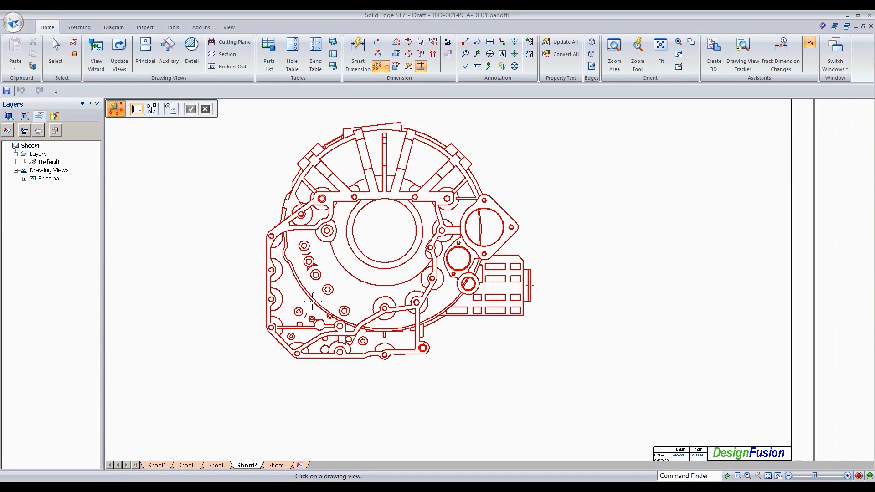
Select the housing drawing view for automatic coordinate dimensioning.
left_click(381, 241)
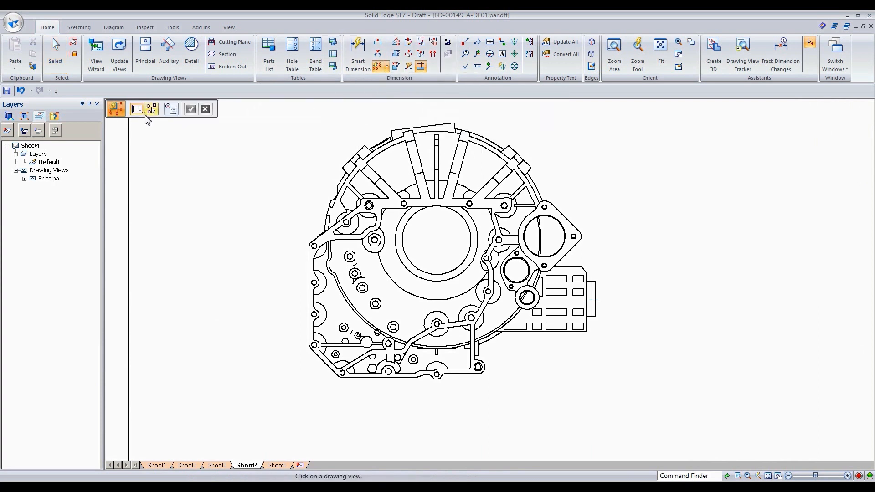
Move the command bar nearer the drawing and switch to Select Geometry mode.
left_click_drag(151, 109, 209, 151)
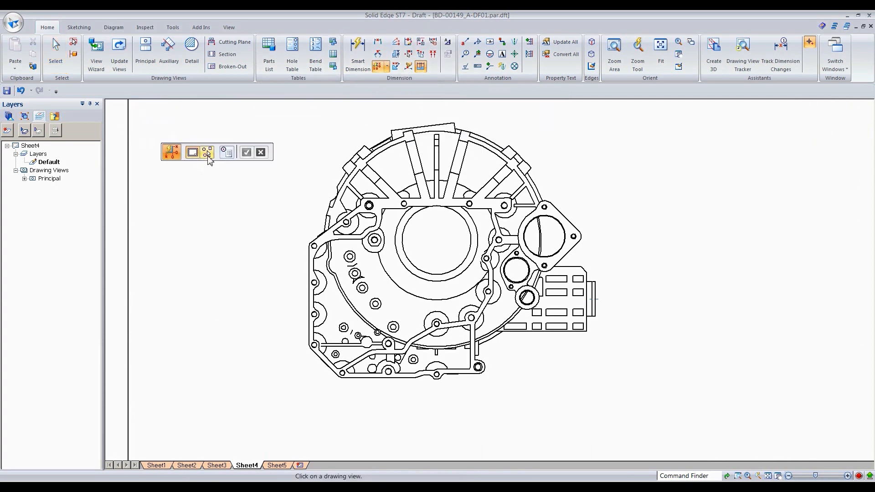
left_click(207, 152)
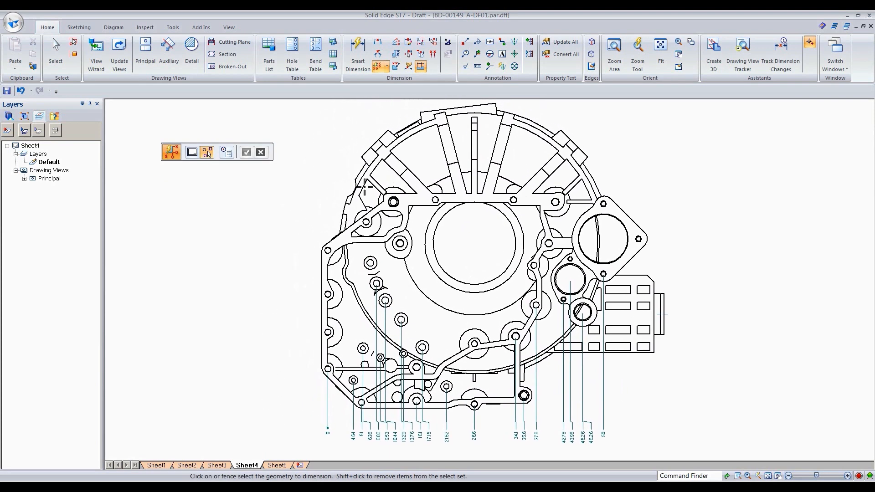
mouse_move(275, 224)
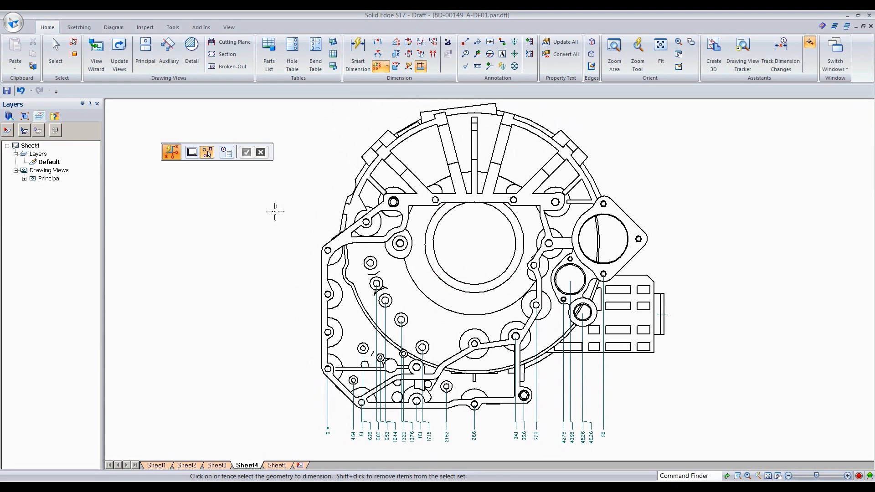
mouse_move(277, 211)
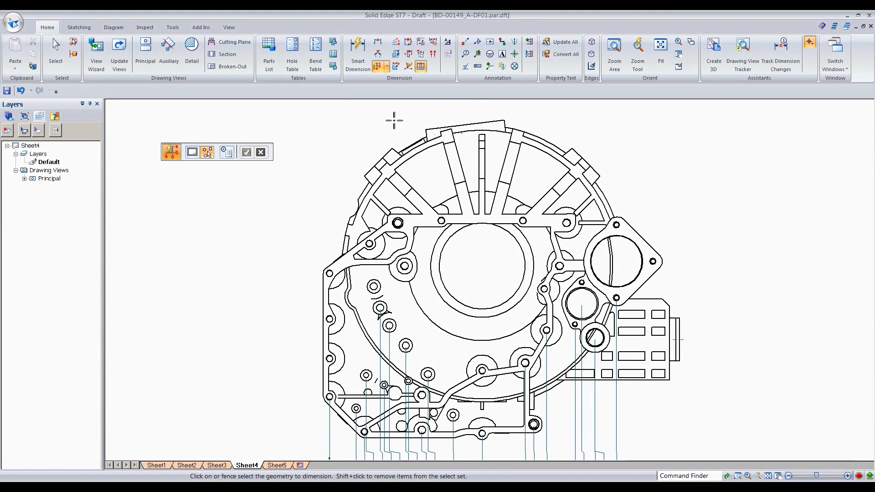
mouse_move(340, 149)
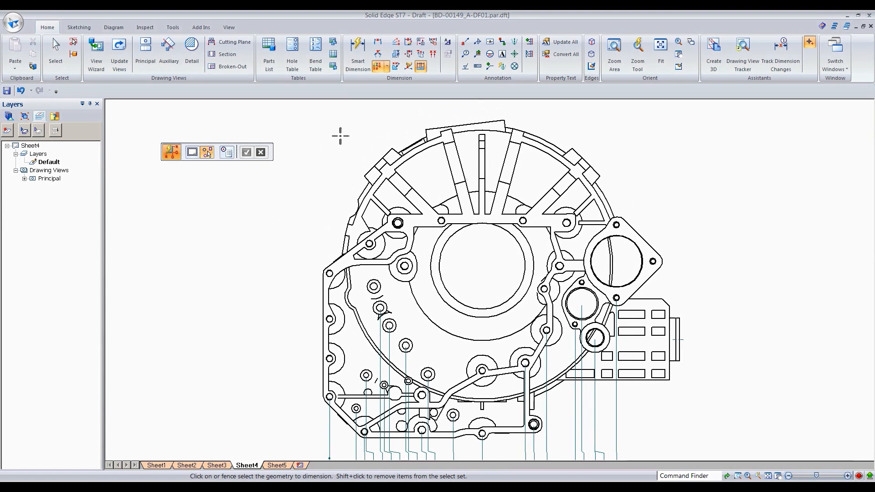